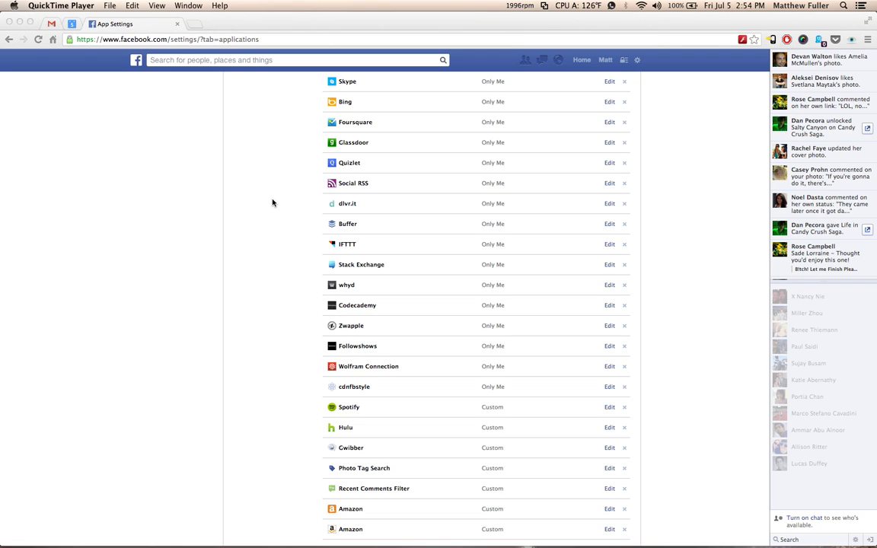
{"action": "mouse_move", "coordinate": [415, 36]}
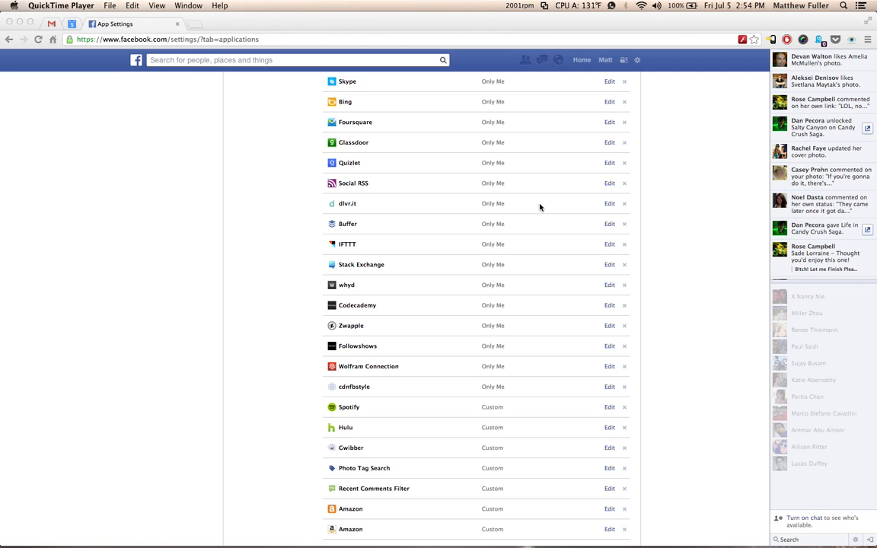
{"action": "mouse_move", "coordinate": [736, 339]}
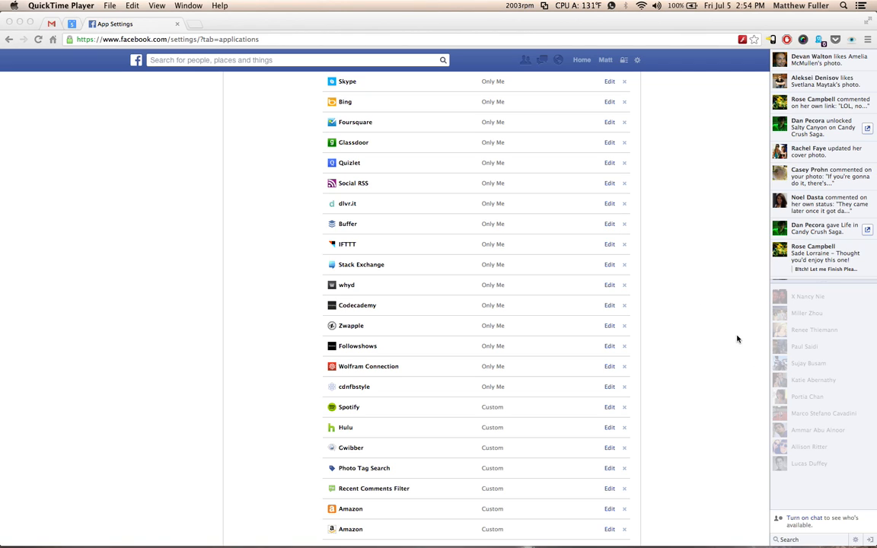
{"action": "mouse_move", "coordinate": [252, 136]}
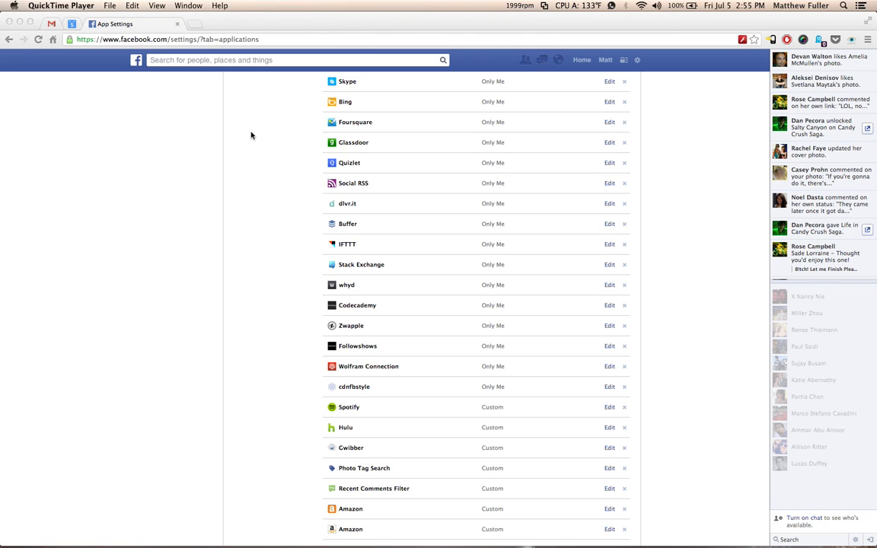
{"action": "mouse_move", "coordinate": [259, 249]}
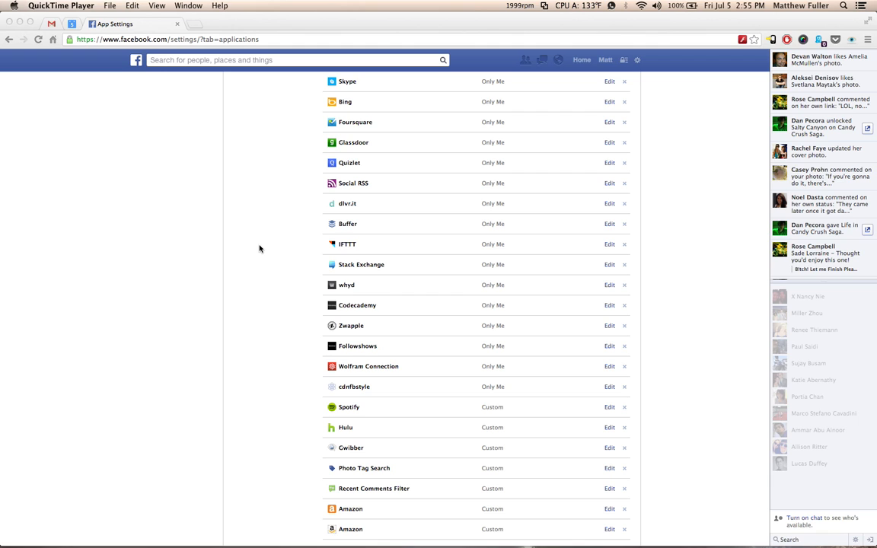
Step: Launch Skype and log in to Facebook with the matthe… email and password
{"action": "type", "text": "sky"}
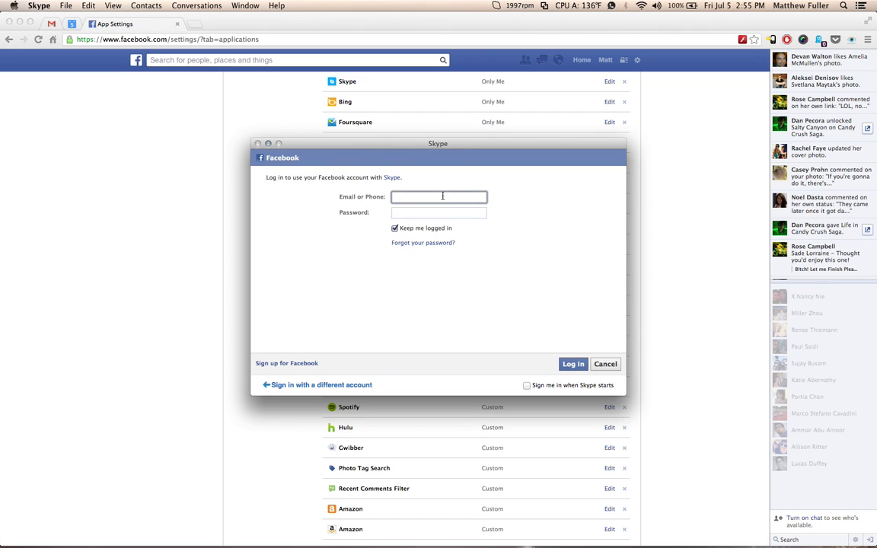
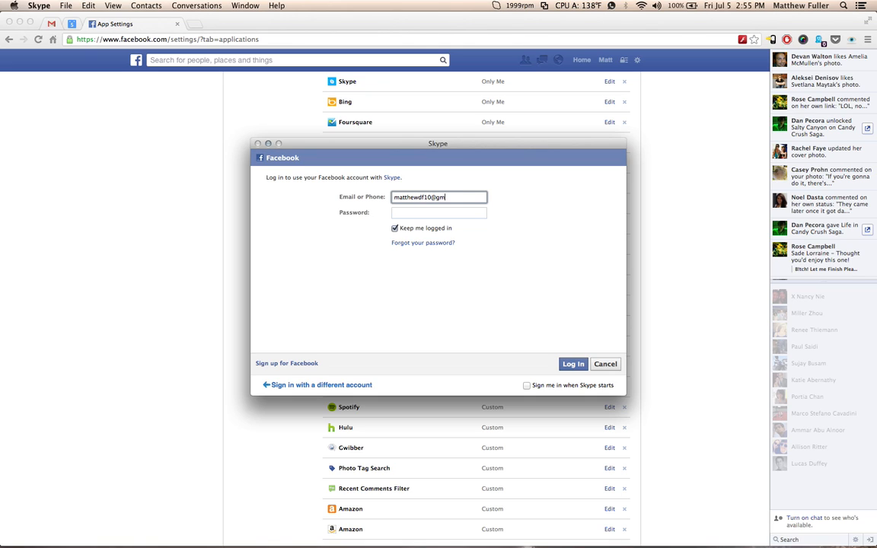
{"action": "type", "text": "••"}
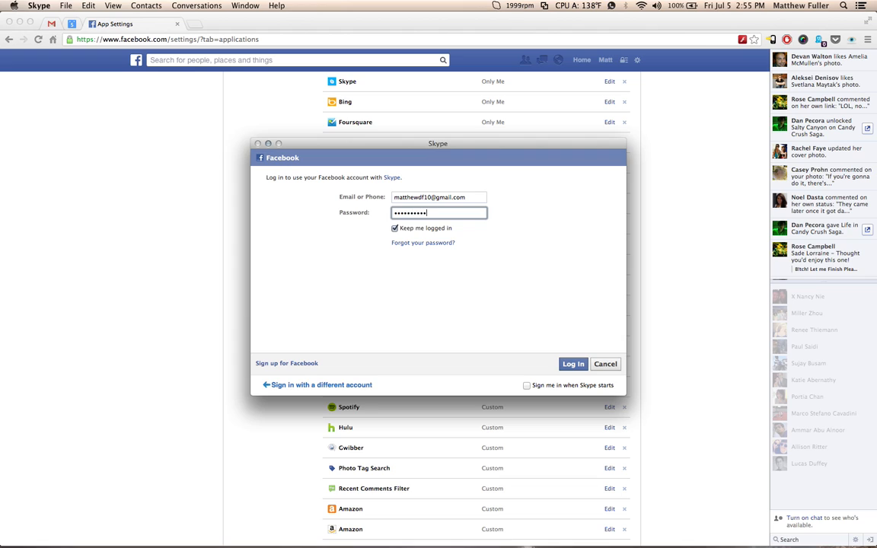
{"action": "left_click", "coordinate": [573, 363]}
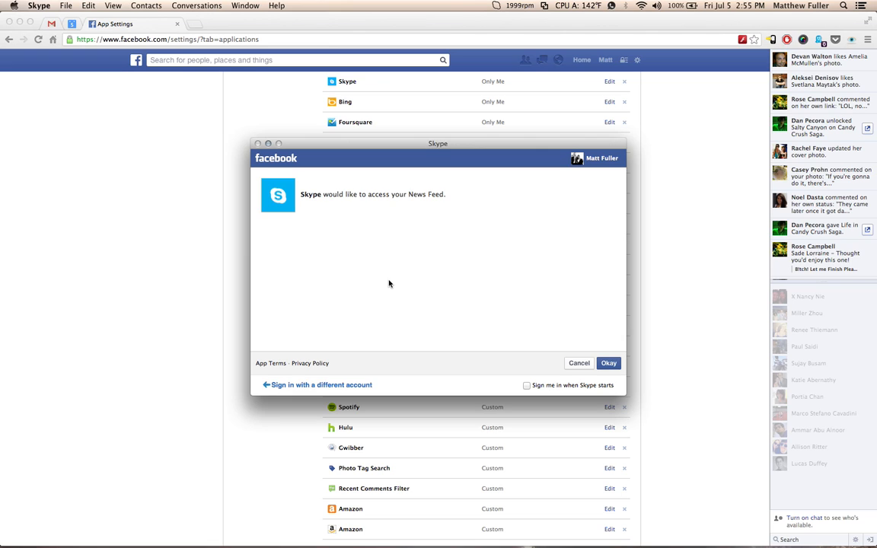
{"action": "mouse_move", "coordinate": [473, 250]}
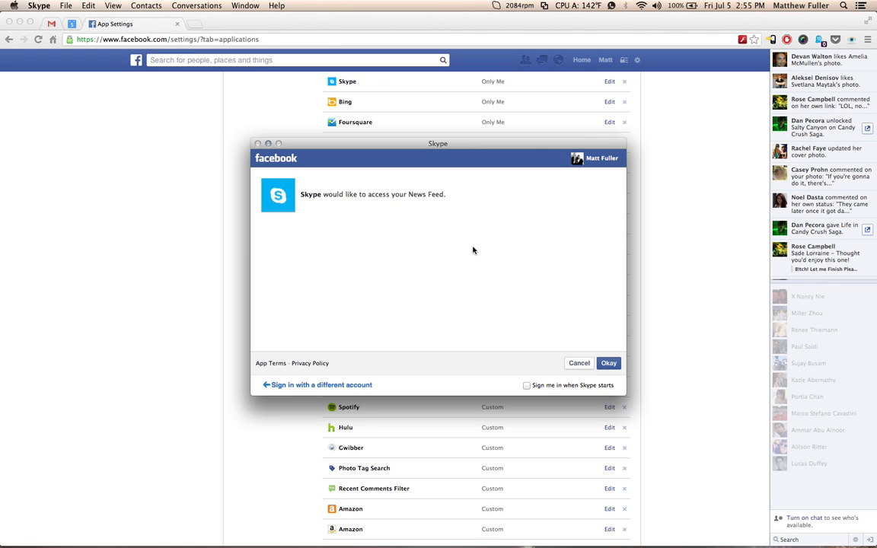
{"action": "mouse_move", "coordinate": [520, 203]}
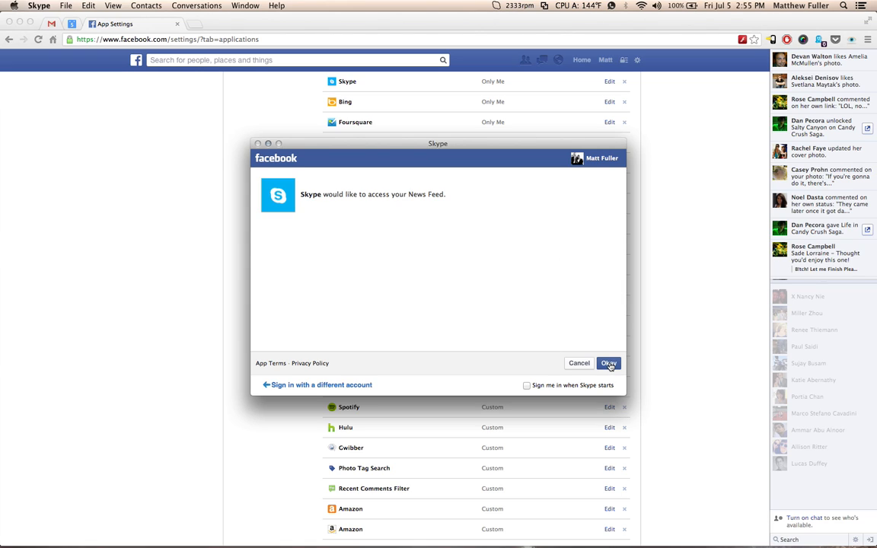
Step: Allow Skype News Feed access and posting on your behalf with Only Me audience
{"action": "left_click", "coordinate": [608, 362]}
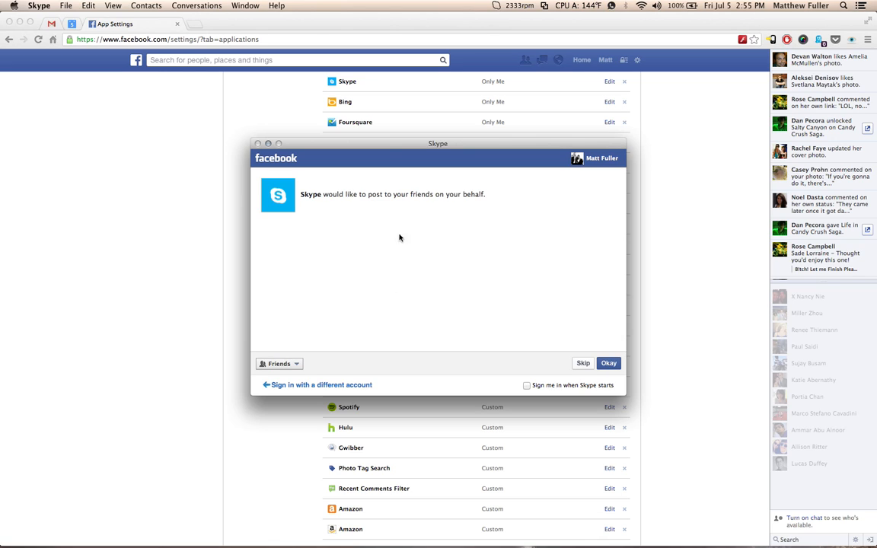
{"action": "mouse_move", "coordinate": [453, 205]}
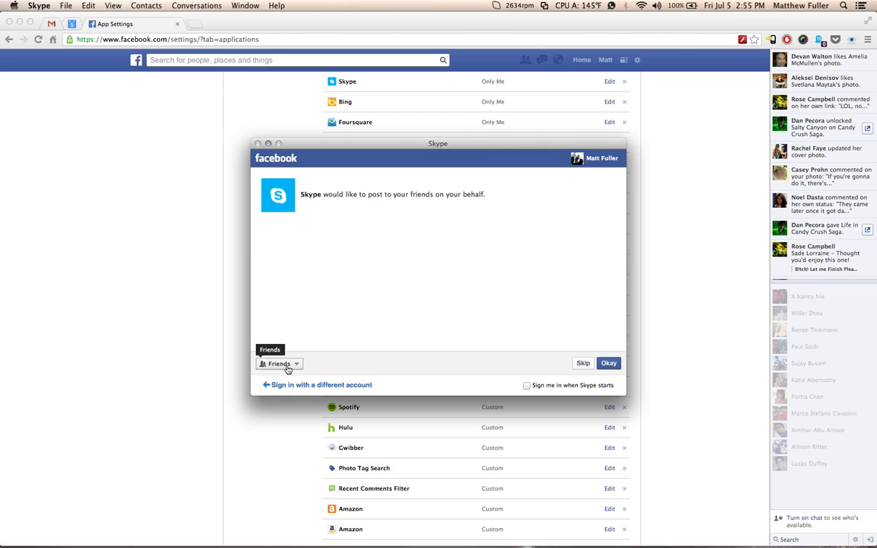
{"action": "left_click", "coordinate": [280, 363]}
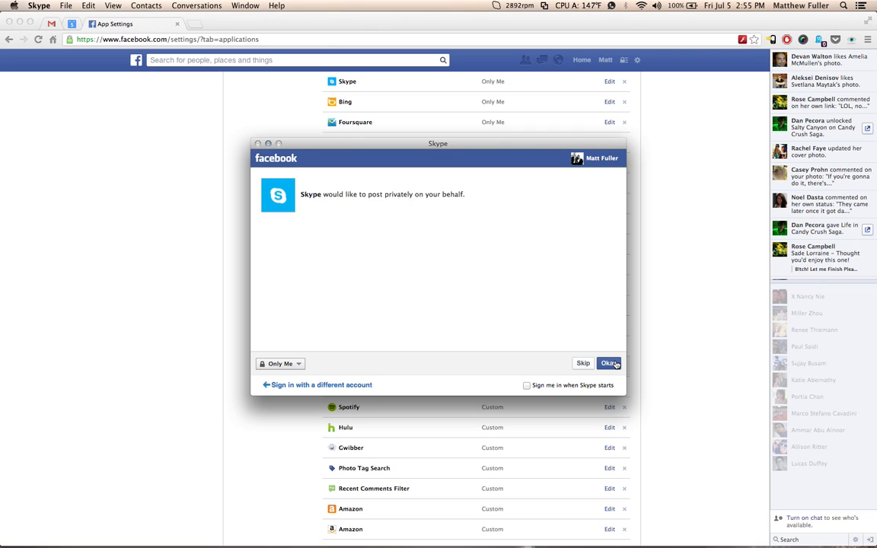
{"action": "left_click", "coordinate": [608, 363]}
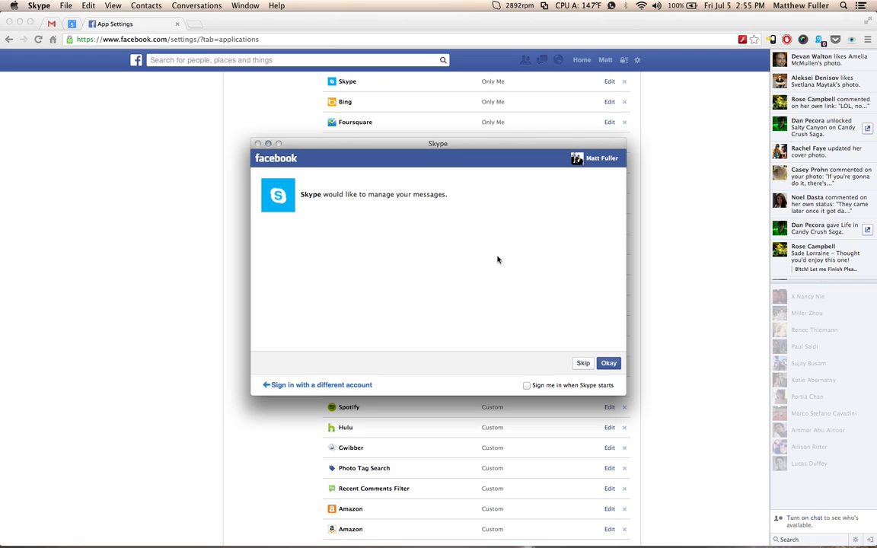
{"action": "mouse_move", "coordinate": [436, 228]}
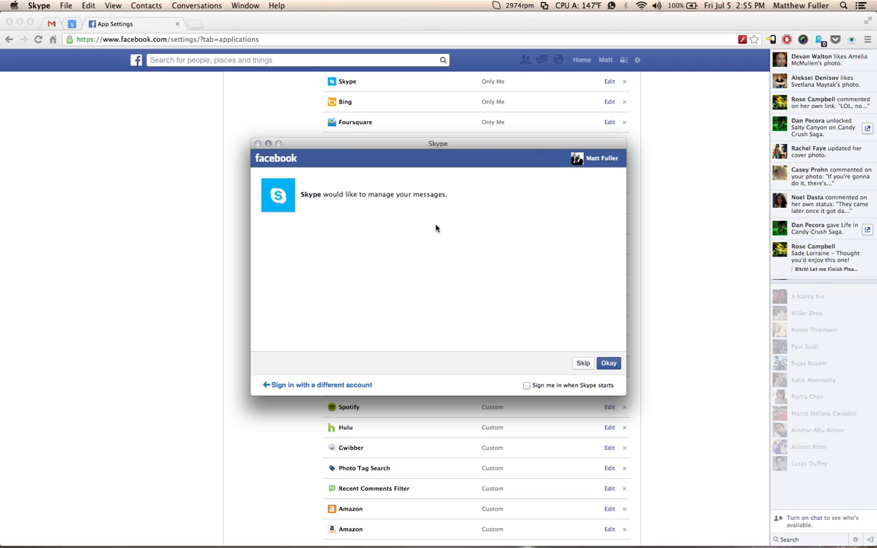
{"action": "mouse_move", "coordinate": [563, 375]}
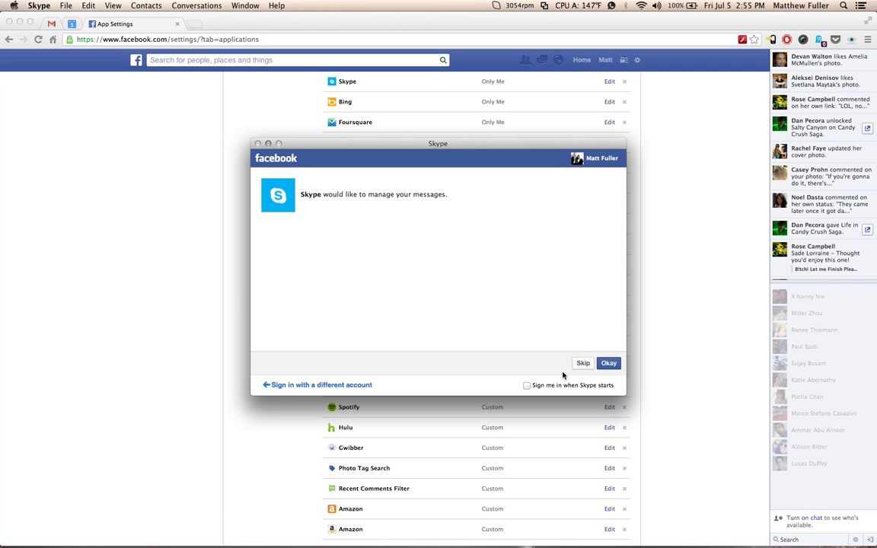
Step: Skip the request letting Skype manage your Facebook messages
{"action": "left_click", "coordinate": [608, 362]}
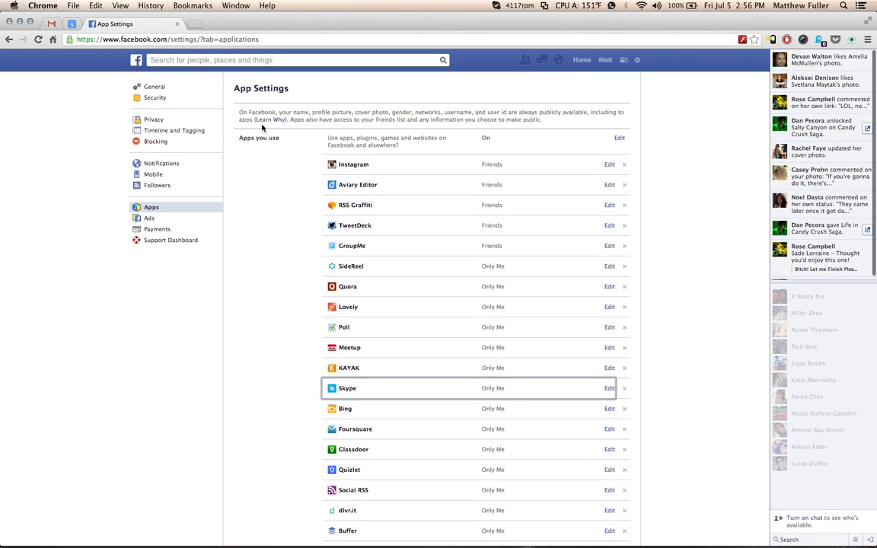
Step: Scroll to Skype in the Facebook apps list and expand its Edit details
{"action": "scroll", "scroll_direction": "down", "scroll_amount": 3}
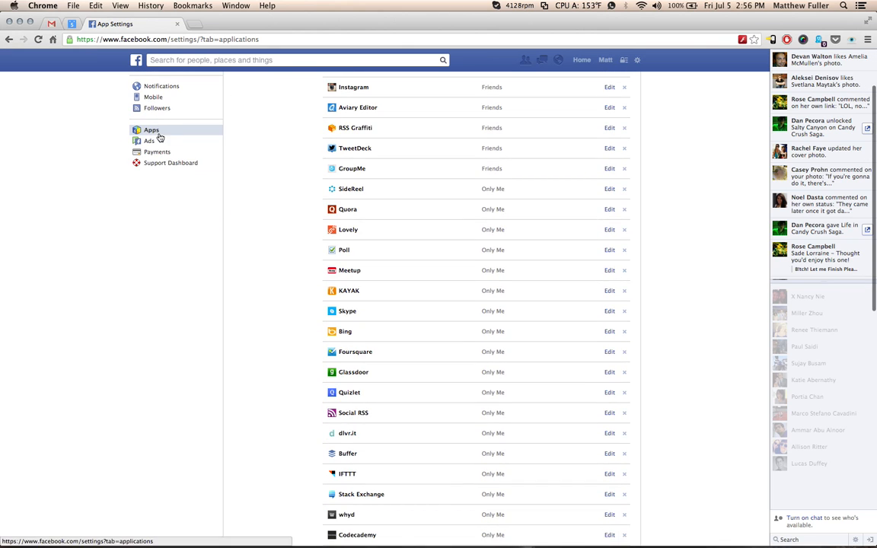
{"action": "scroll", "scroll_direction": "down", "scroll_amount": 3}
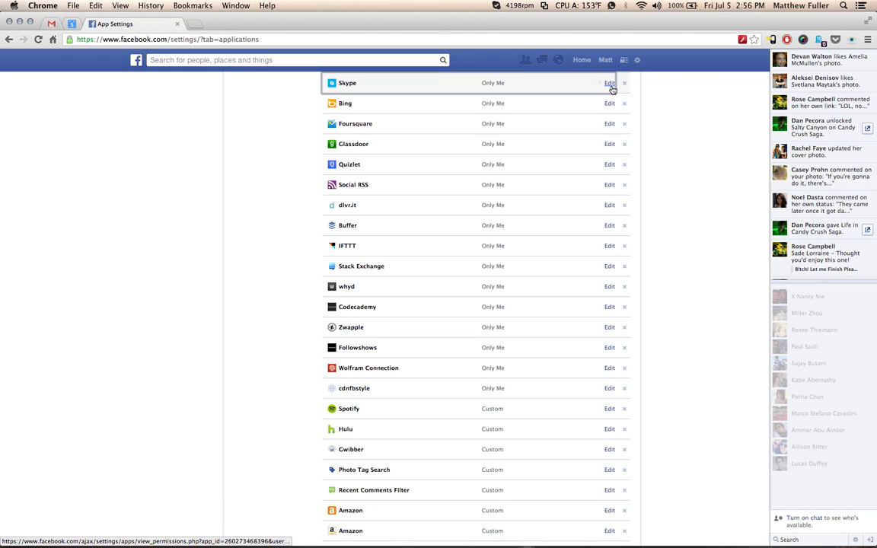
{"action": "left_click", "coordinate": [610, 82]}
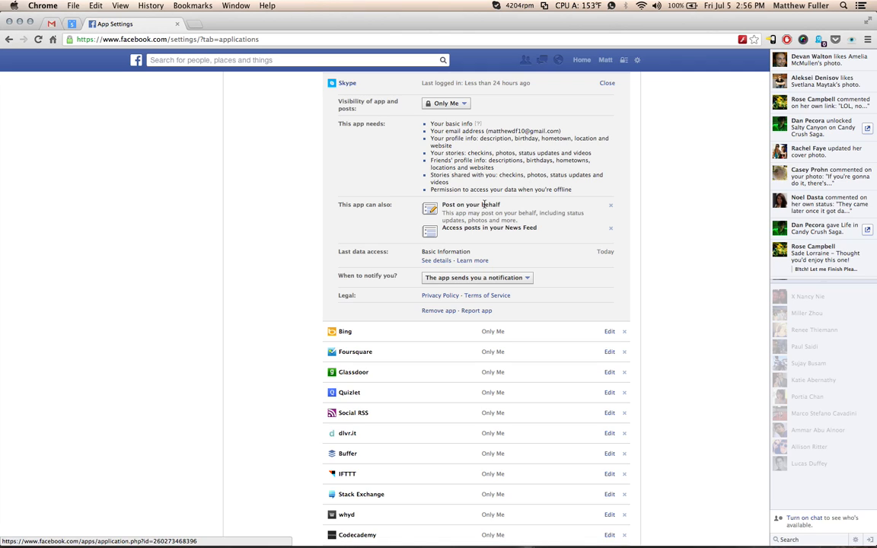
{"action": "mouse_move", "coordinate": [571, 250]}
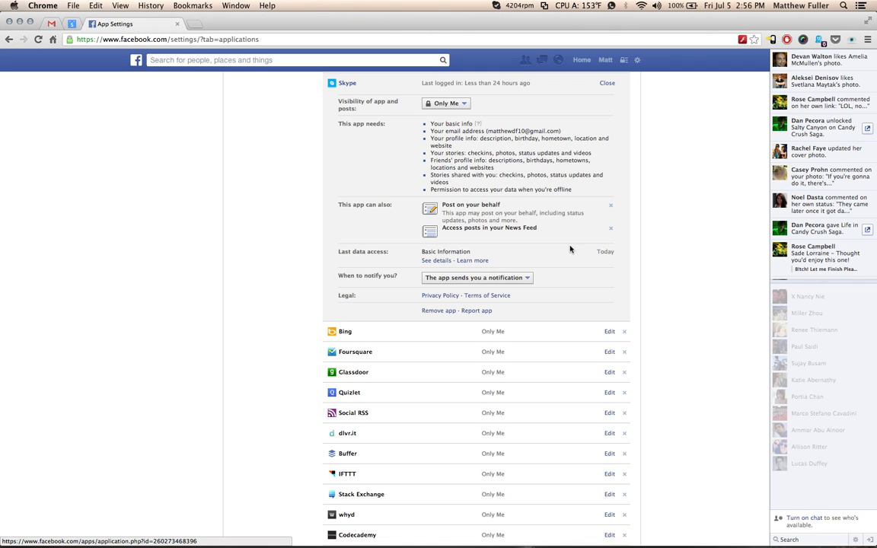
{"action": "mouse_move", "coordinate": [499, 244]}
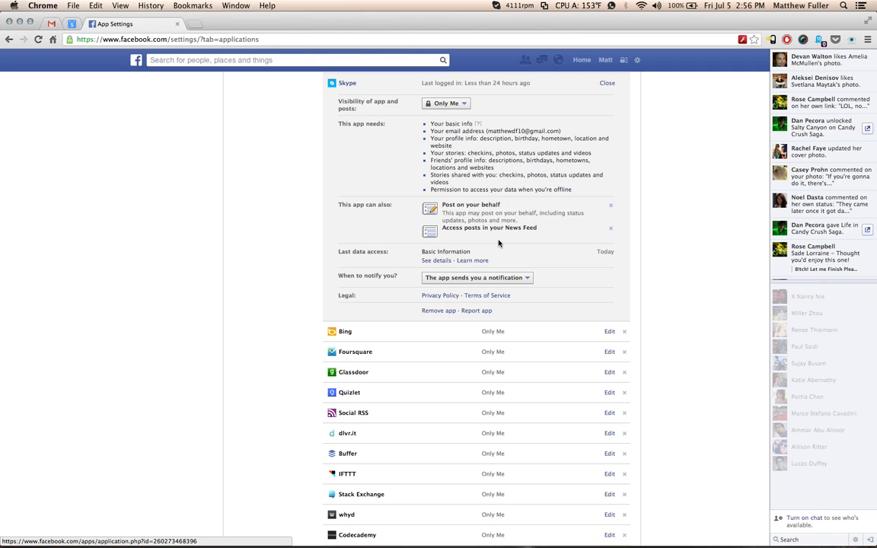
{"action": "mouse_move", "coordinate": [516, 242]}
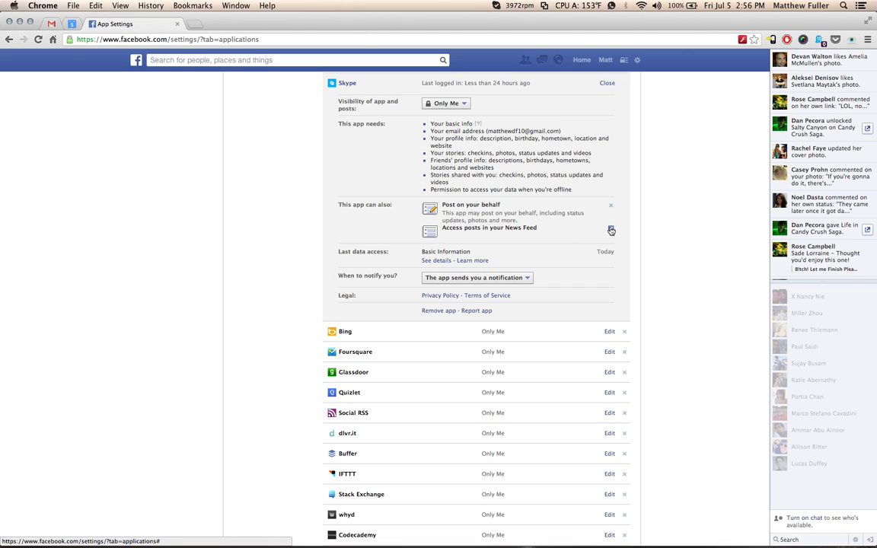
Step: Remove Skype's 'Access posts in your News Feed' permission
{"action": "left_click", "coordinate": [609, 230]}
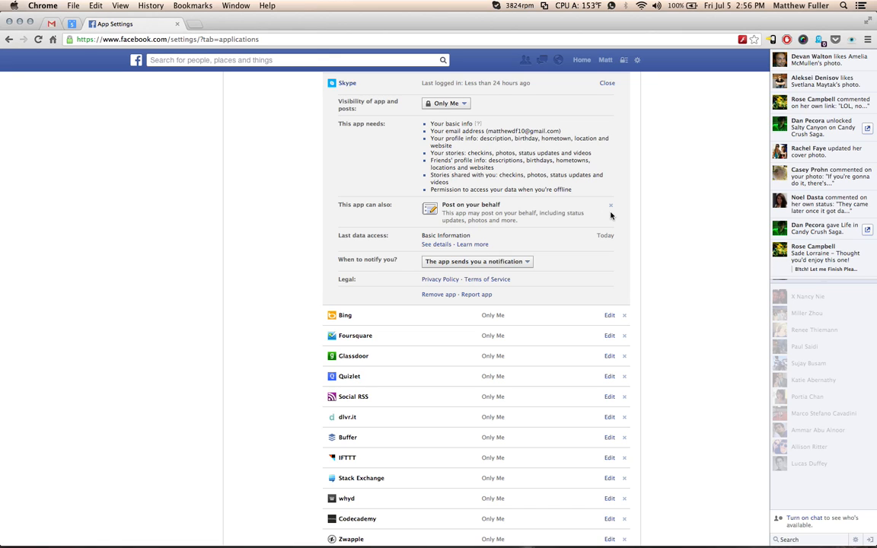
{"action": "mouse_move", "coordinate": [211, 188]}
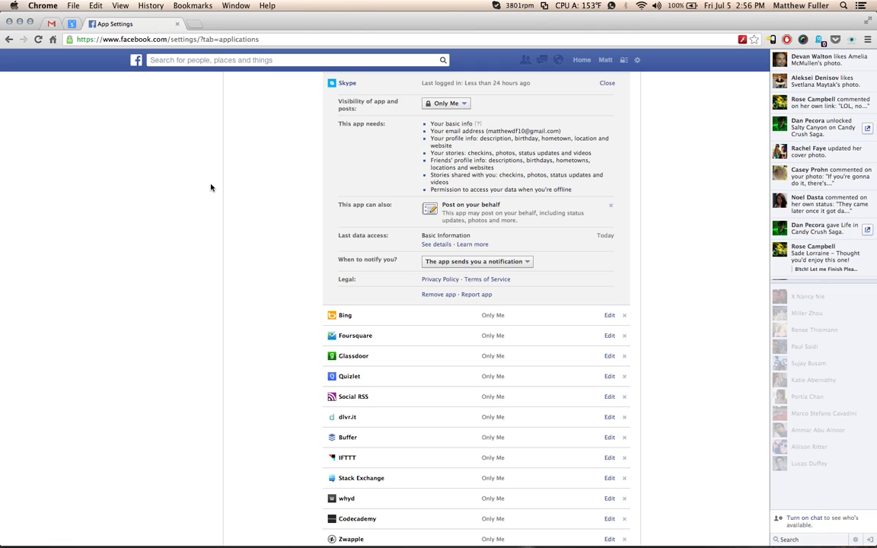
{"action": "mouse_move", "coordinate": [667, 323]}
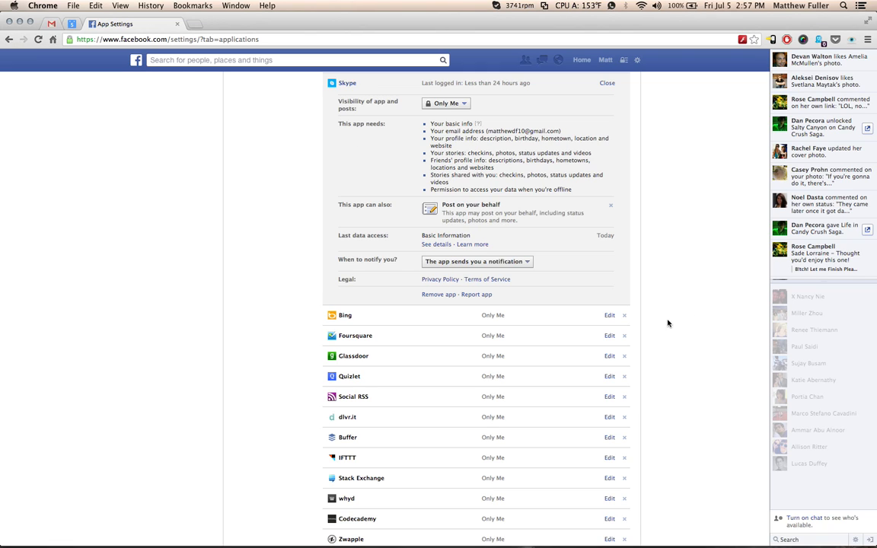
{"action": "mouse_move", "coordinate": [748, 216]}
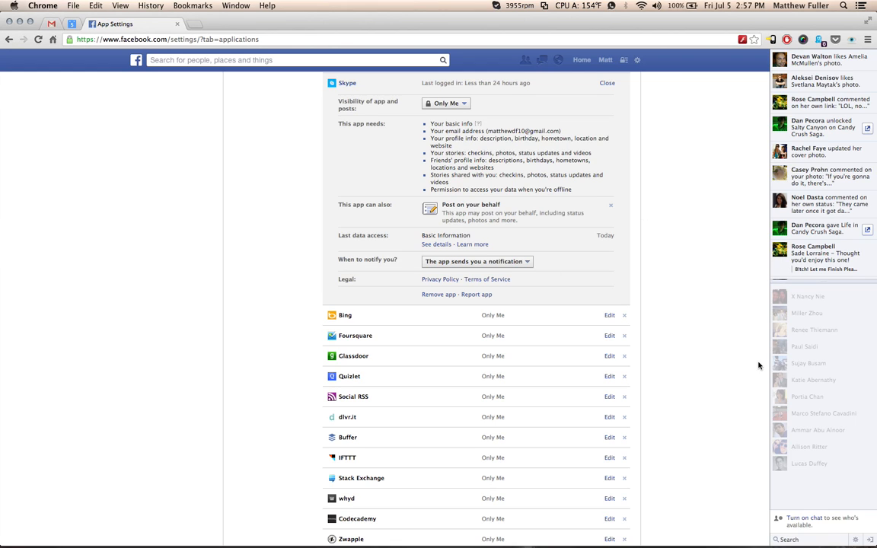
{"action": "mouse_move", "coordinate": [677, 337]}
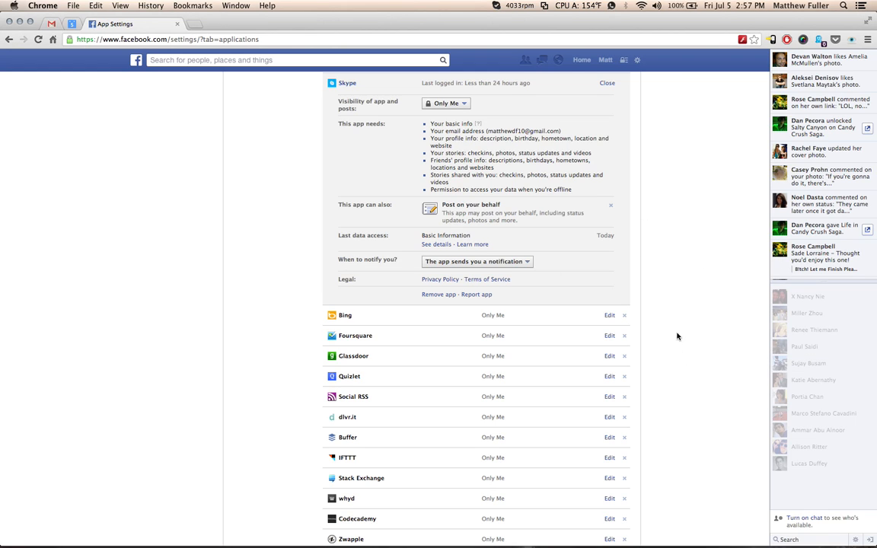
{"action": "mouse_move", "coordinate": [111, 180]}
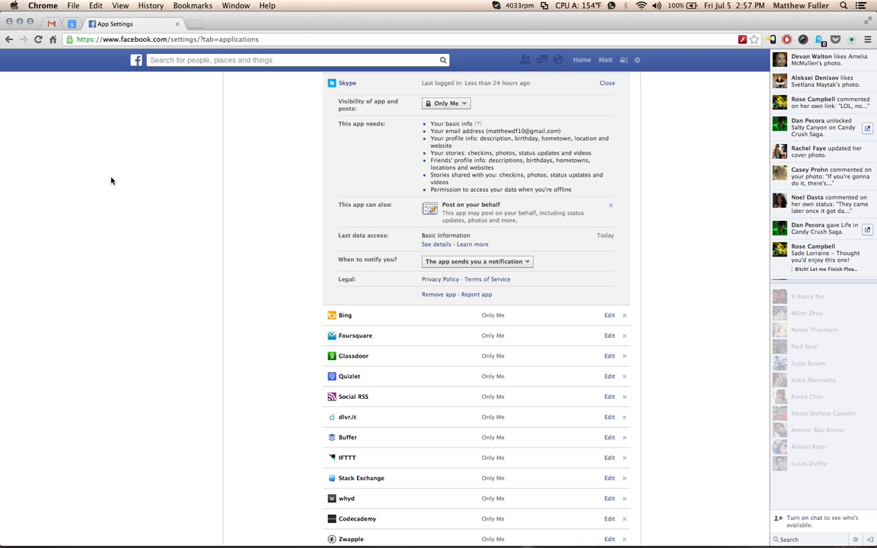